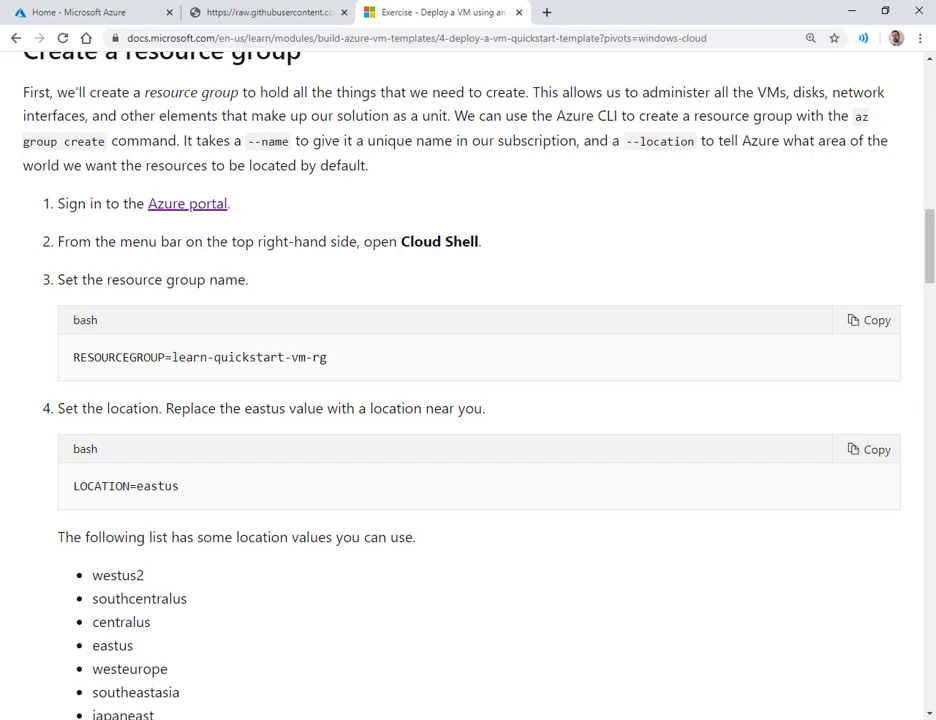
- Review the quickstart VM template's azuredeploy.json in its Chrome tab, scrolling through the resources
{"action": "scroll", "scroll_direction": "up", "scroll_amount": 3}
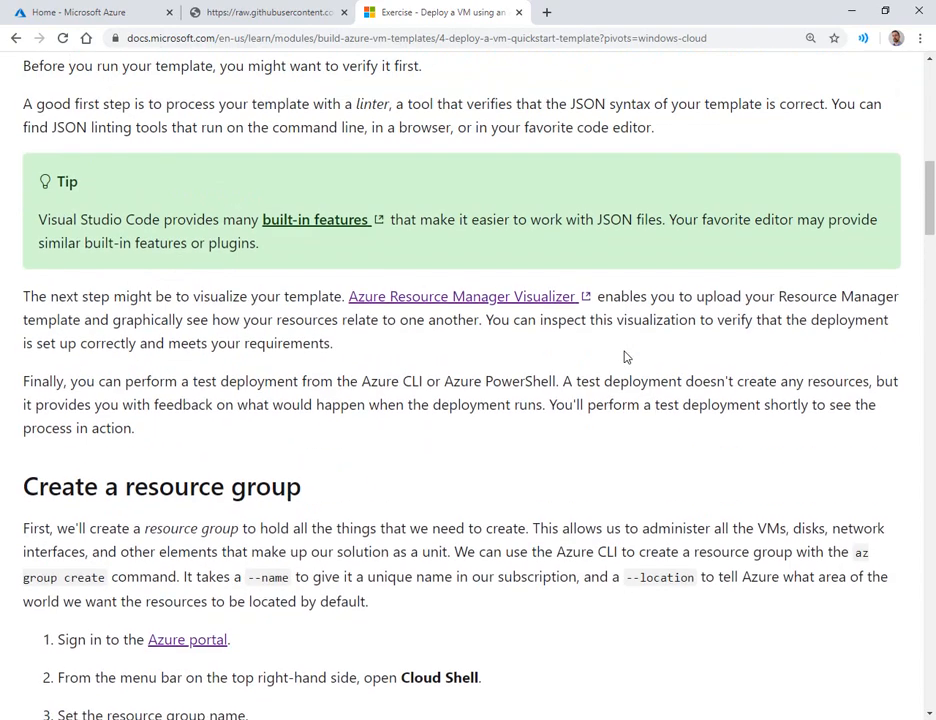
{"action": "scroll", "scroll_direction": "up", "scroll_amount": 3}
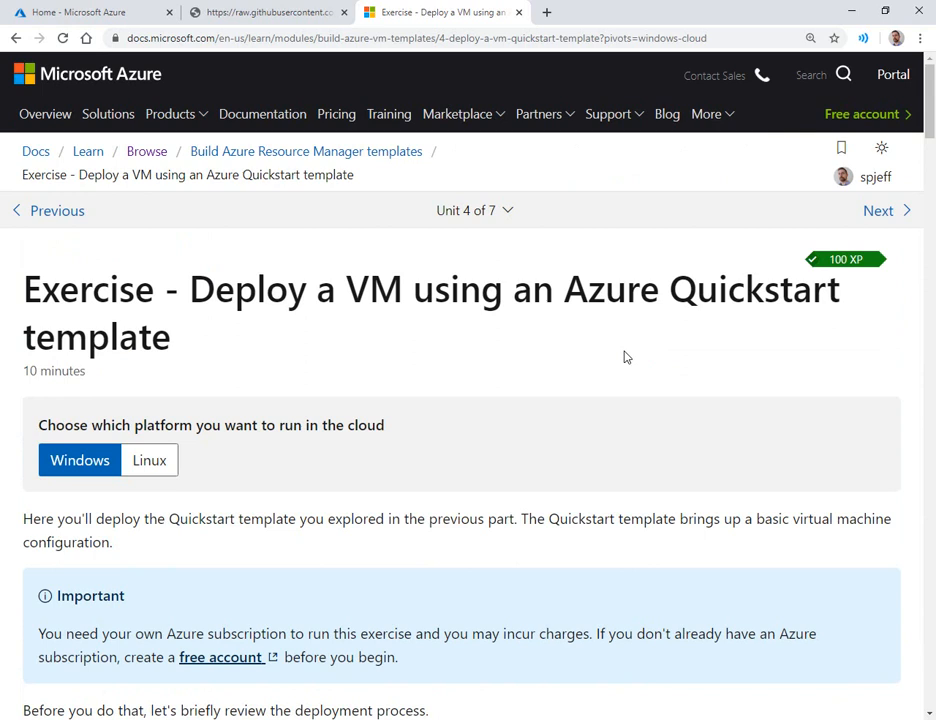
{"action": "mouse_move", "coordinate": [528, 442]}
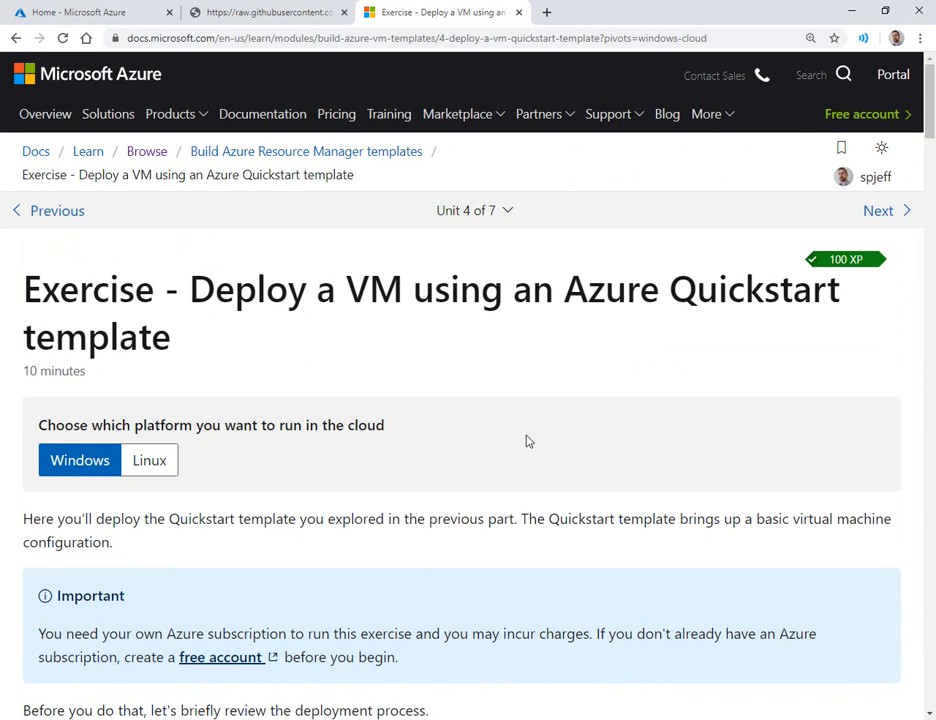
{"action": "mouse_move", "coordinate": [520, 458]}
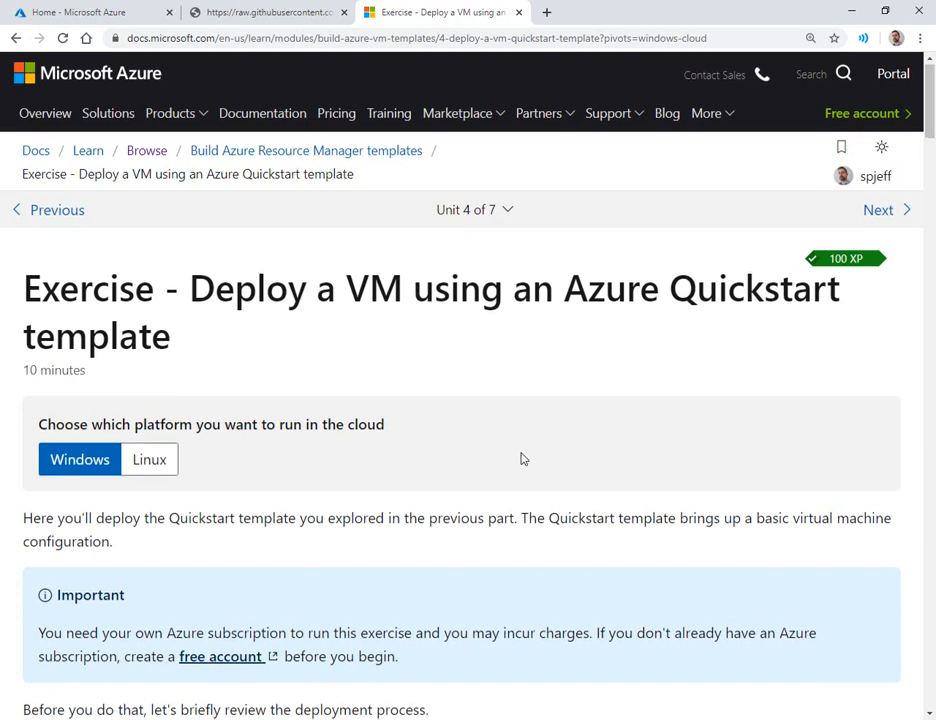
{"action": "scroll", "scroll_direction": "down", "scroll_amount": 3}
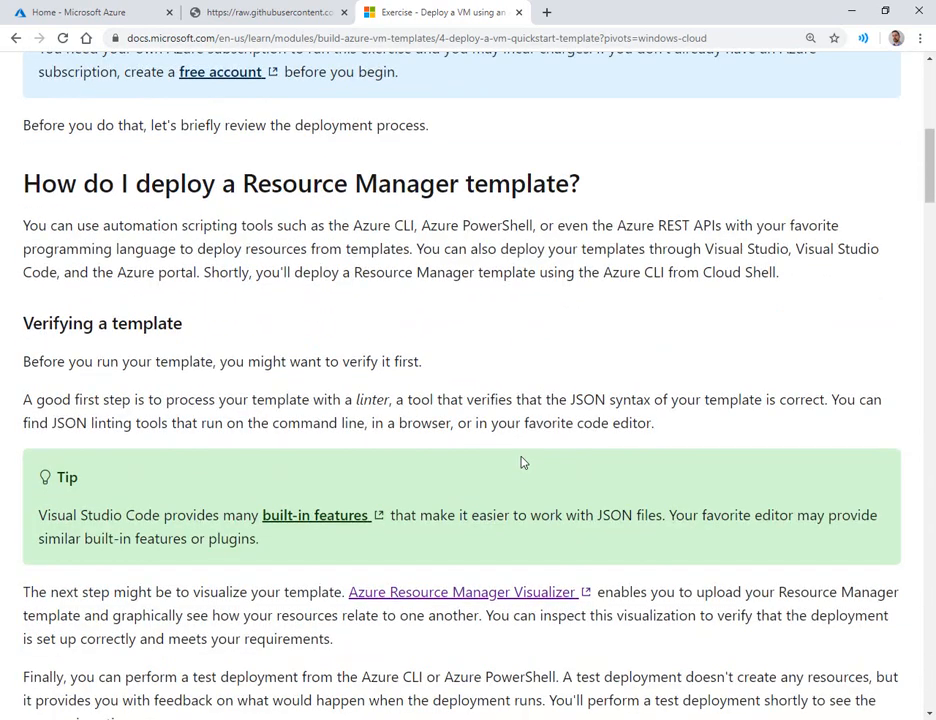
{"action": "scroll", "scroll_direction": "down", "scroll_amount": 3}
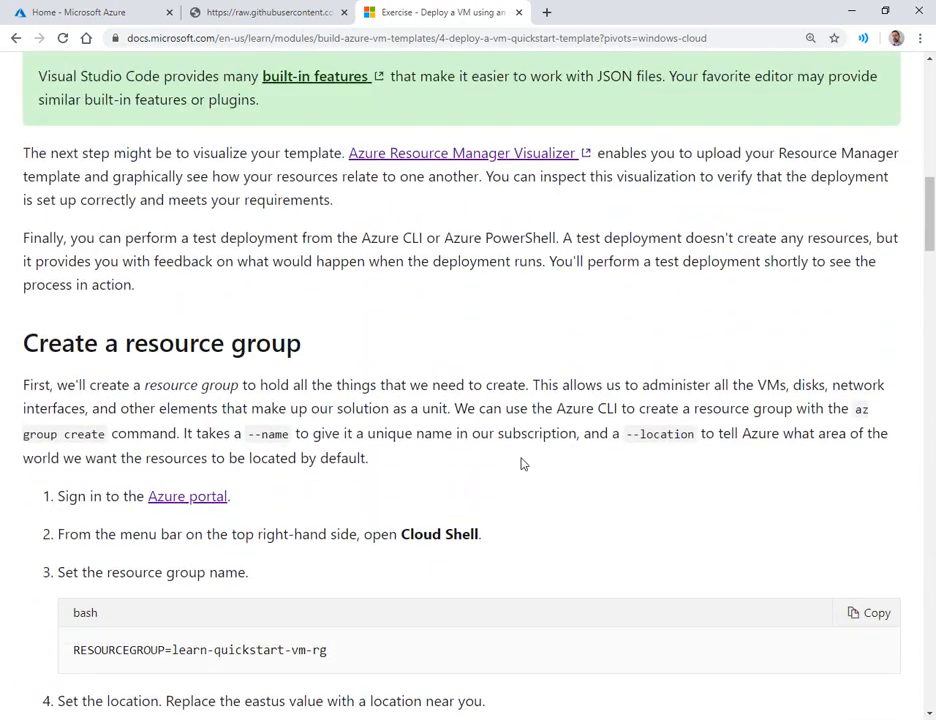
{"action": "left_click", "coordinate": [264, 12]}
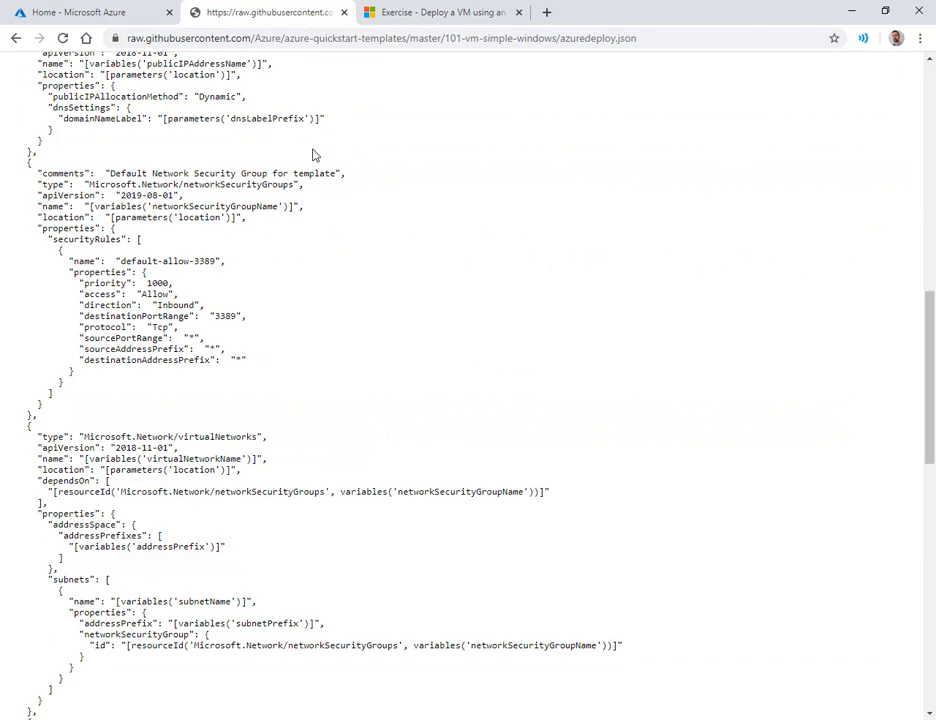
{"action": "scroll", "scroll_direction": "up", "scroll_amount": 3}
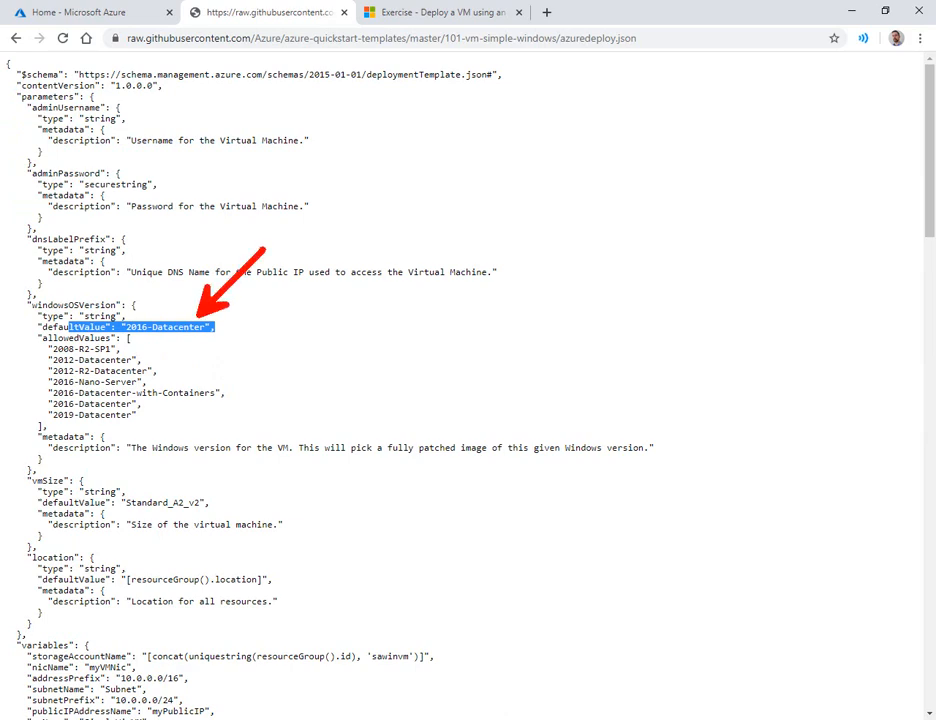
{"action": "scroll", "scroll_direction": "down", "scroll_amount": 3}
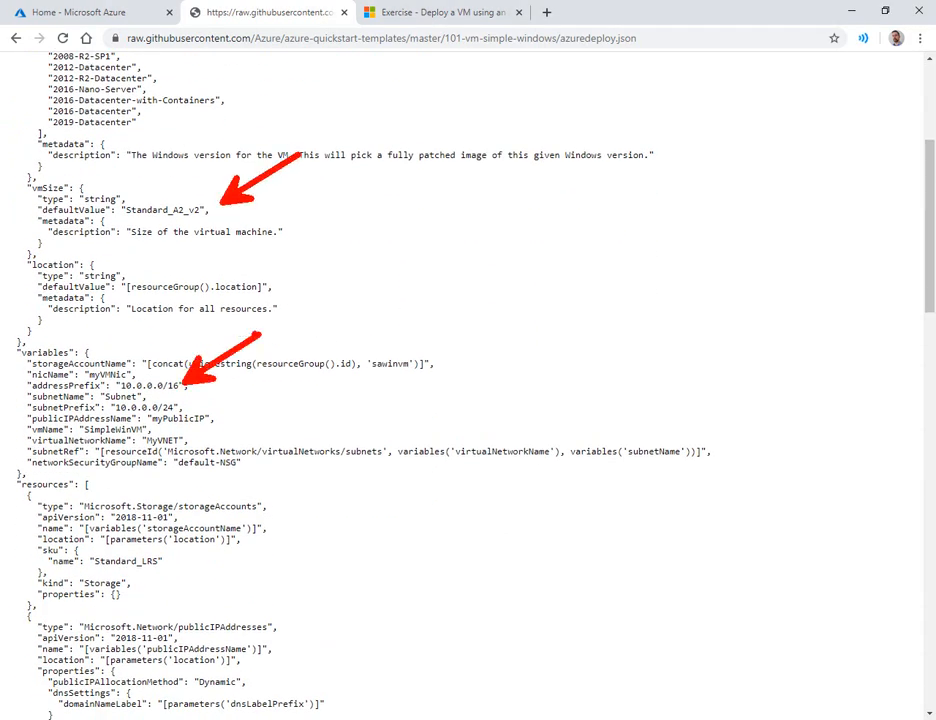
{"action": "scroll", "scroll_direction": "down", "scroll_amount": 3}
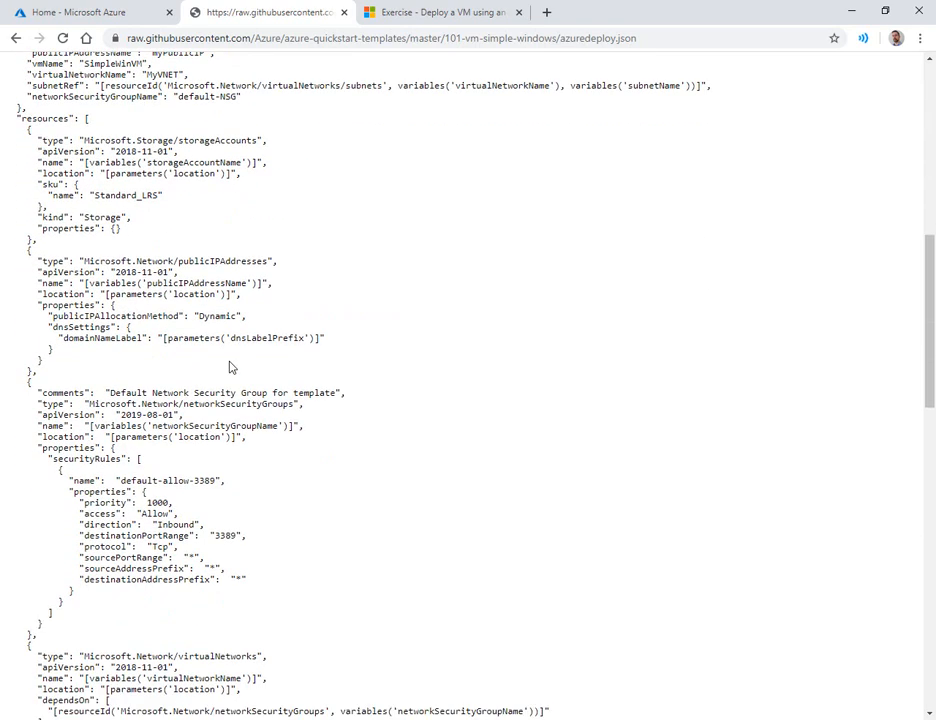
{"action": "scroll", "scroll_direction": "down", "scroll_amount": 3}
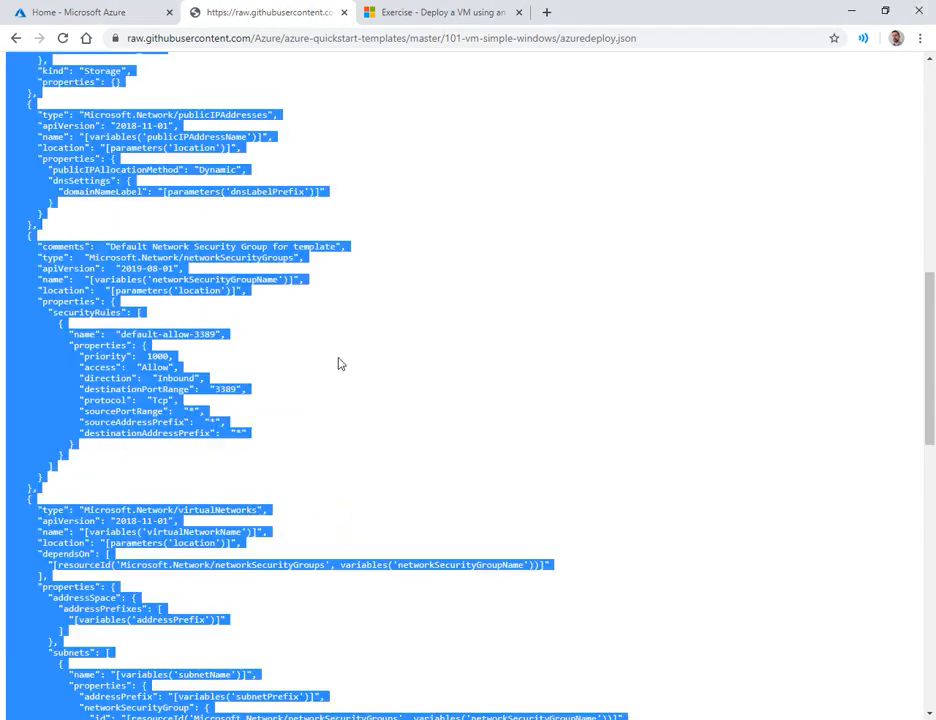
- Return to the Learn exercise page to reach the ARM Visualizer link
{"action": "left_click", "coordinate": [440, 12]}
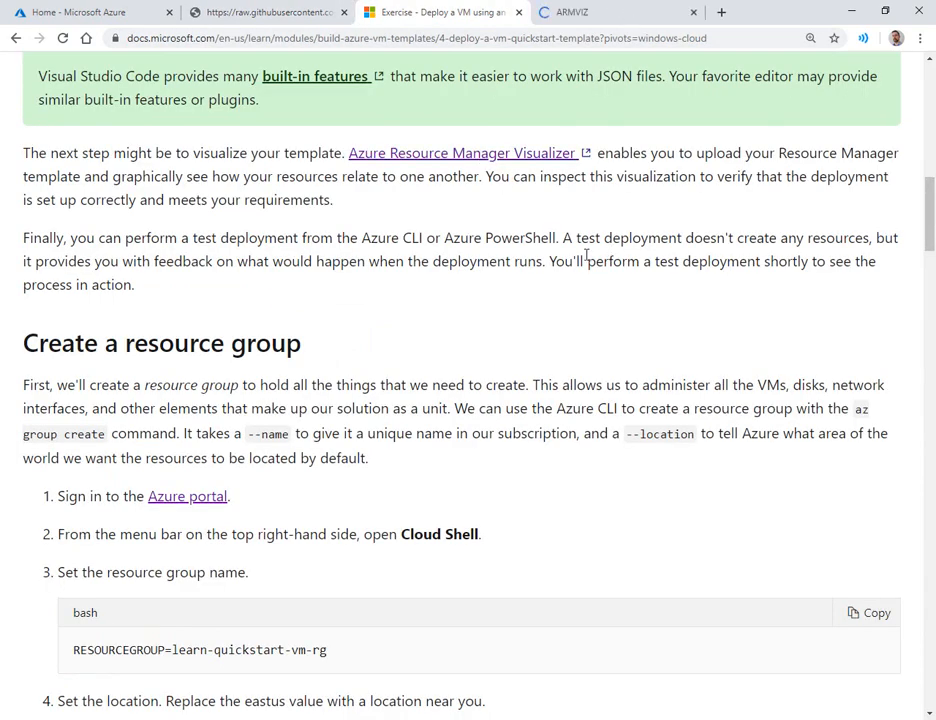
- In ARMVIZ, look through the sample template's code and switch back to the designer diagram
{"action": "left_click", "coordinate": [600, 12]}
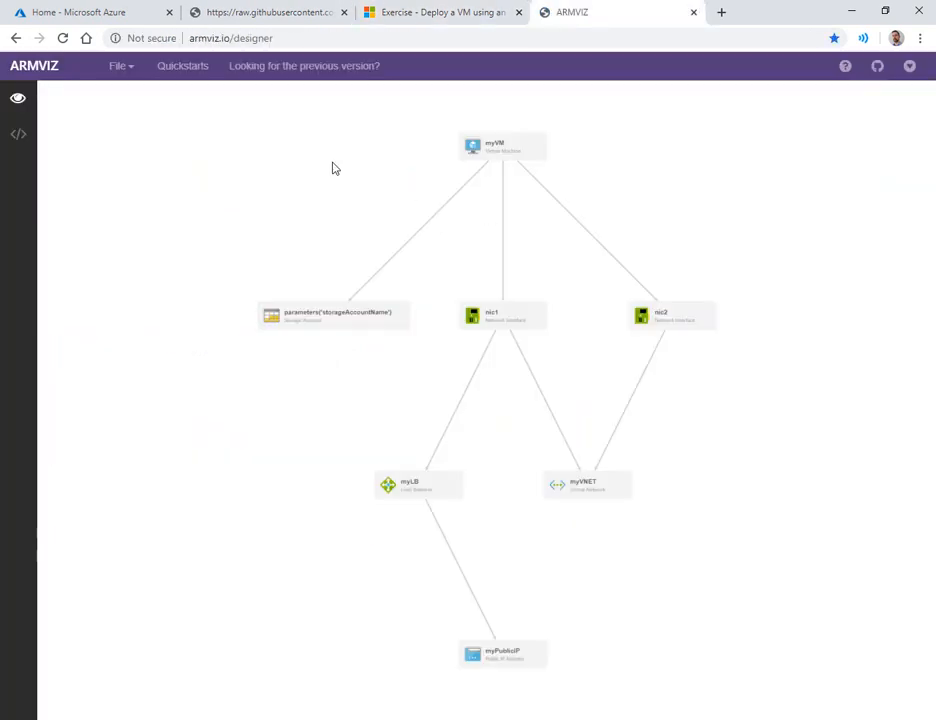
{"action": "left_click", "coordinate": [18, 134]}
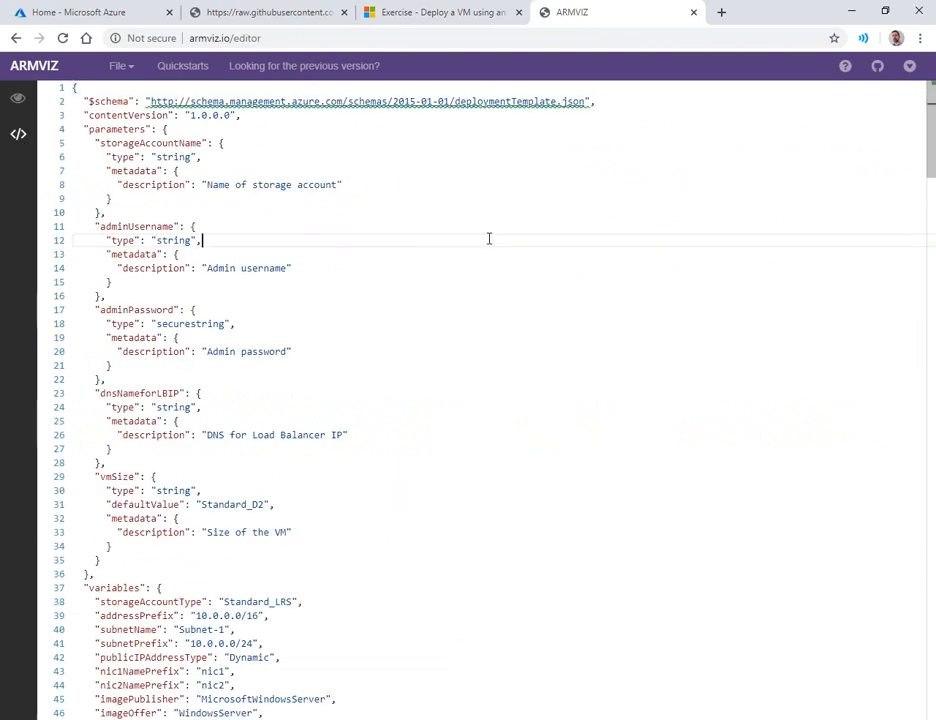
{"action": "scroll", "scroll_direction": "down", "scroll_amount": 3}
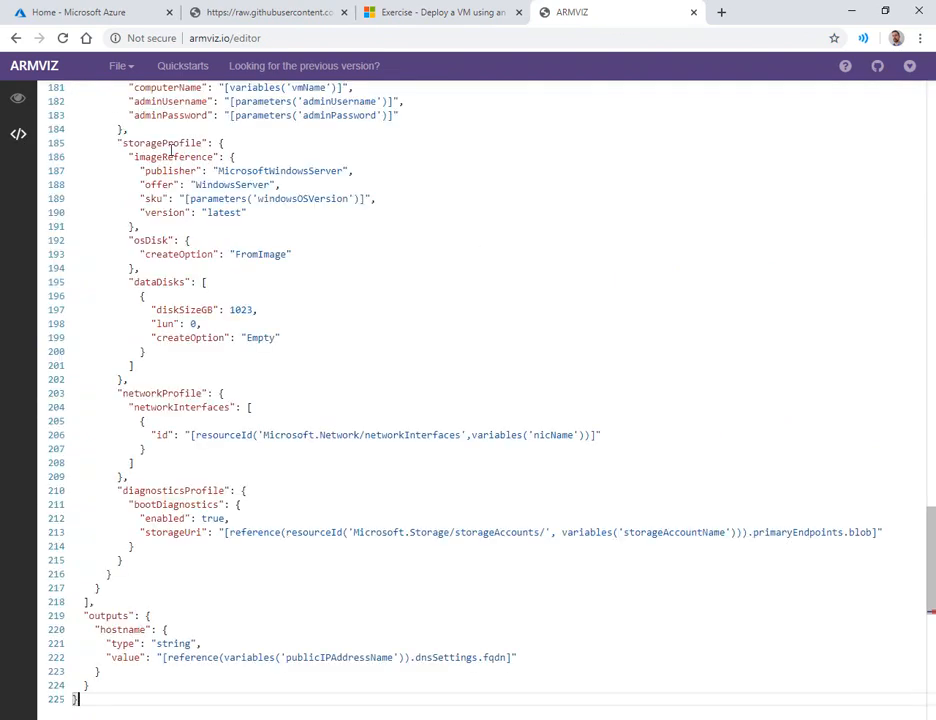
{"action": "left_click", "coordinate": [18, 98]}
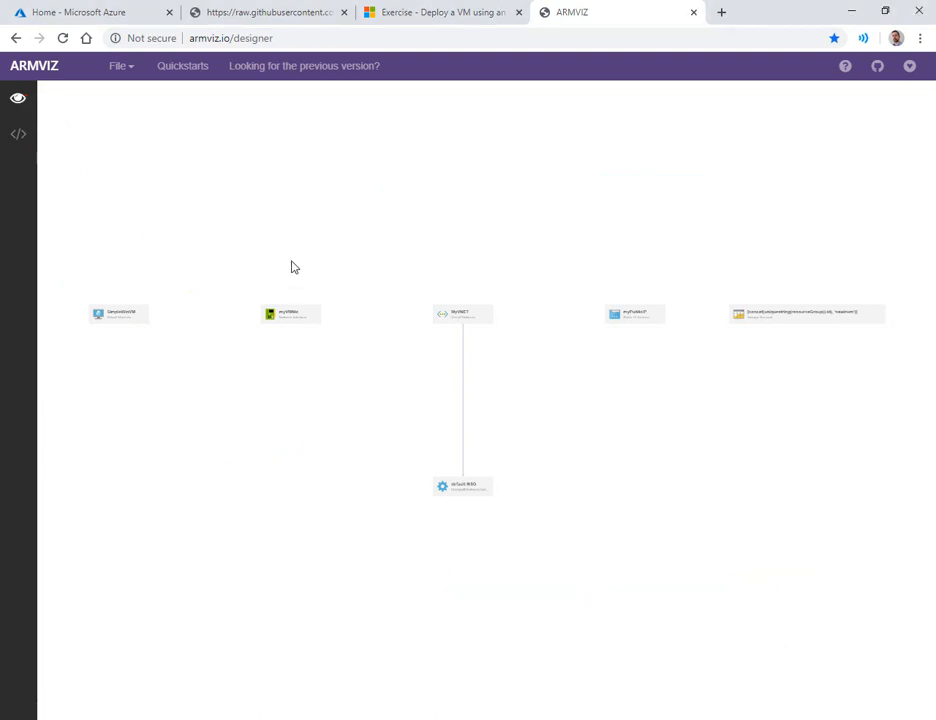
- Explore the diagram's virtual network, network interface, public IP and security group resources
{"action": "left_click_drag", "start_coordinate": [118, 312], "coordinate": [296, 268]}
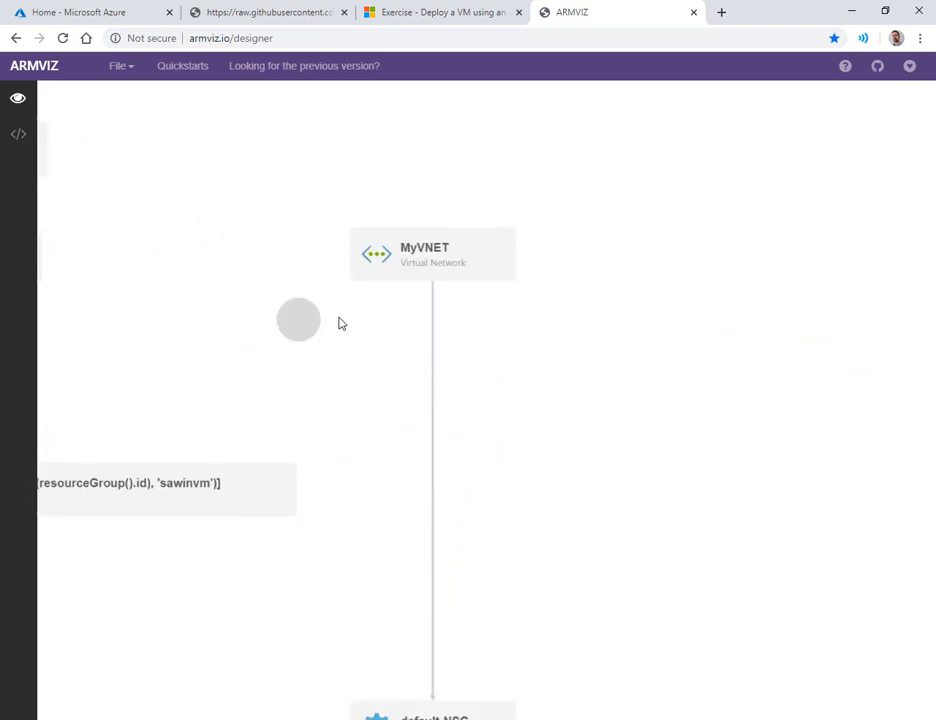
{"action": "left_click", "coordinate": [18, 134]}
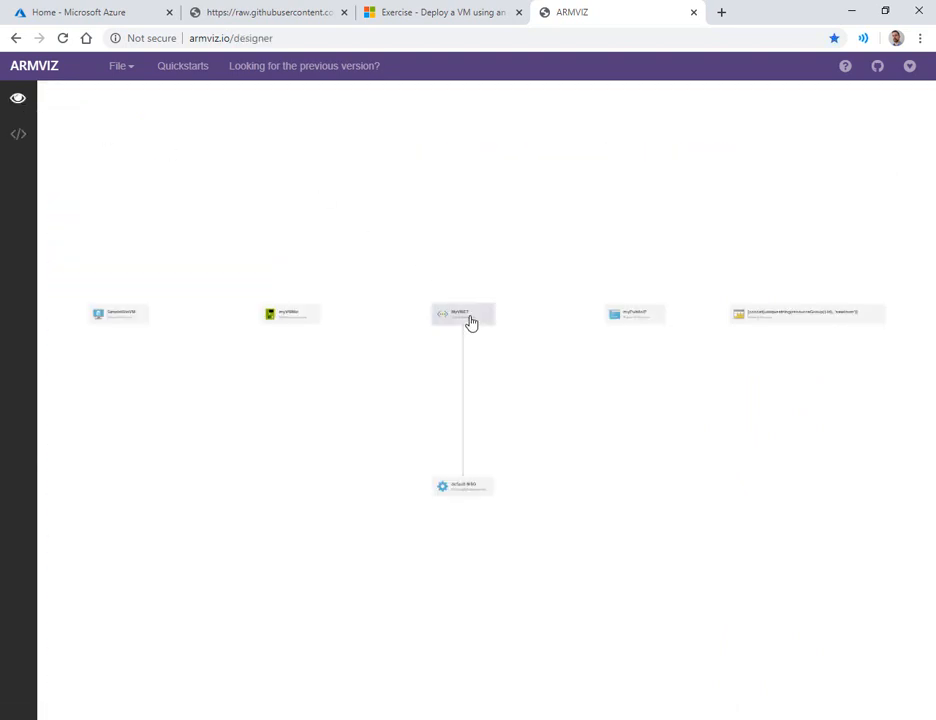
{"action": "mouse_move", "coordinate": [468, 500]}
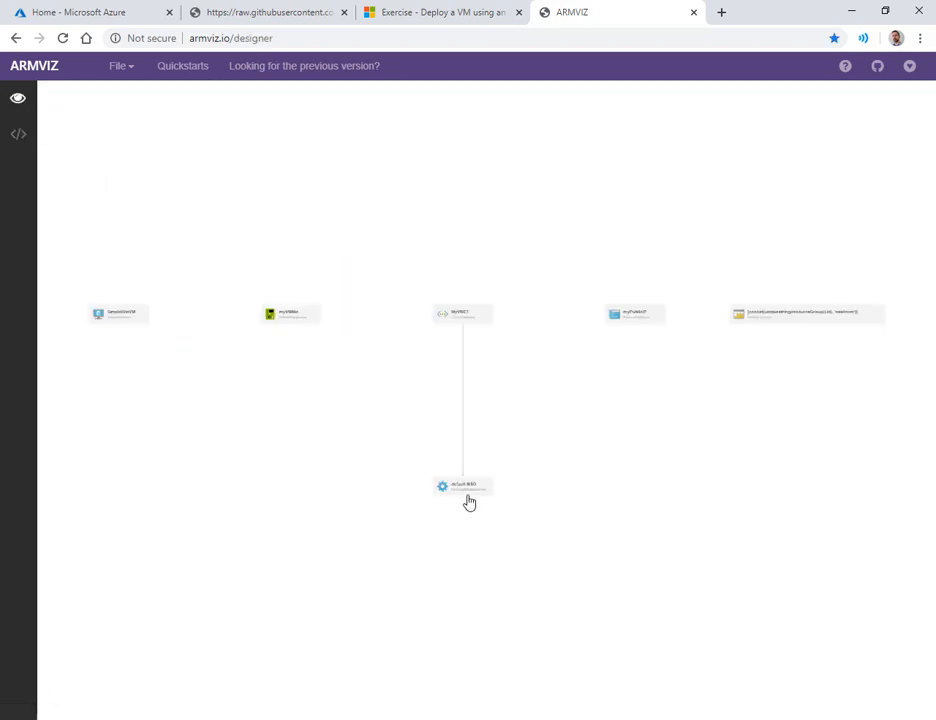
{"action": "left_click", "coordinate": [18, 134]}
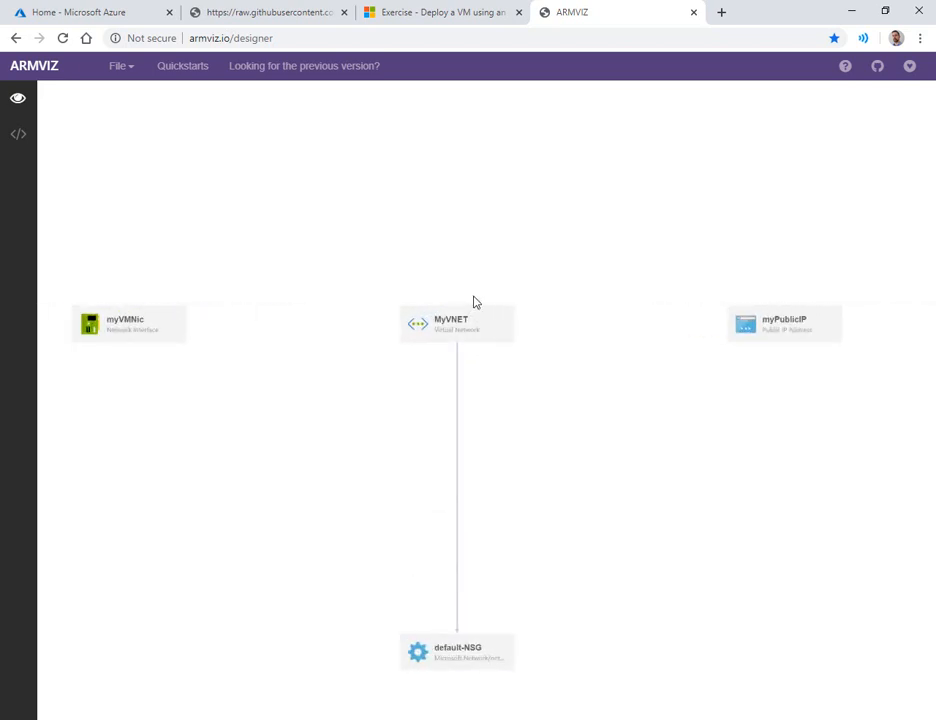
{"action": "scroll", "scroll_direction": "up", "scroll_amount": 3}
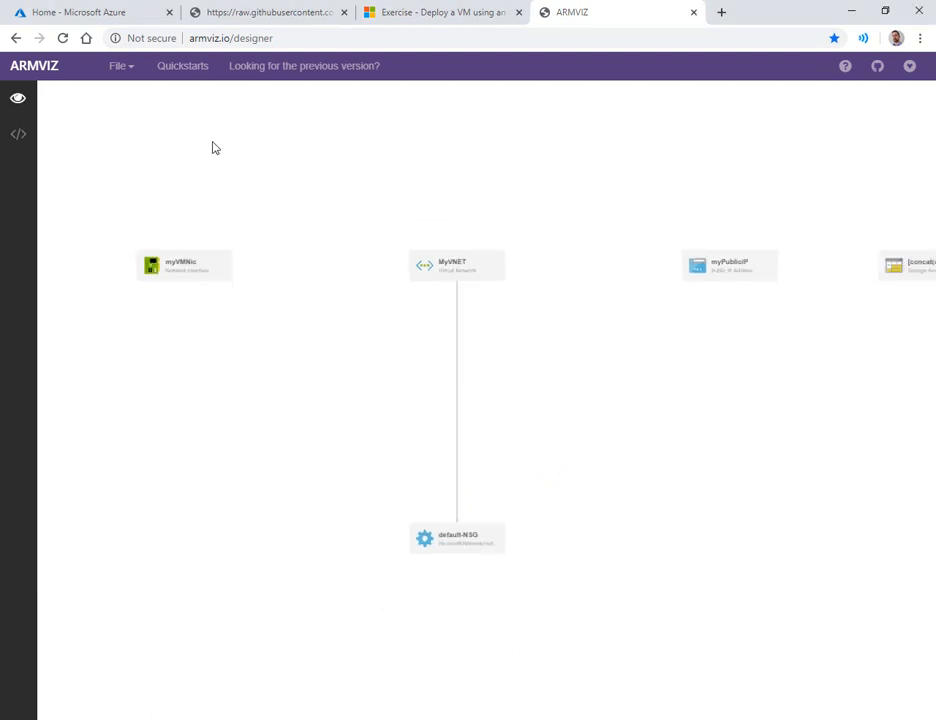
{"action": "left_click", "coordinate": [118, 66]}
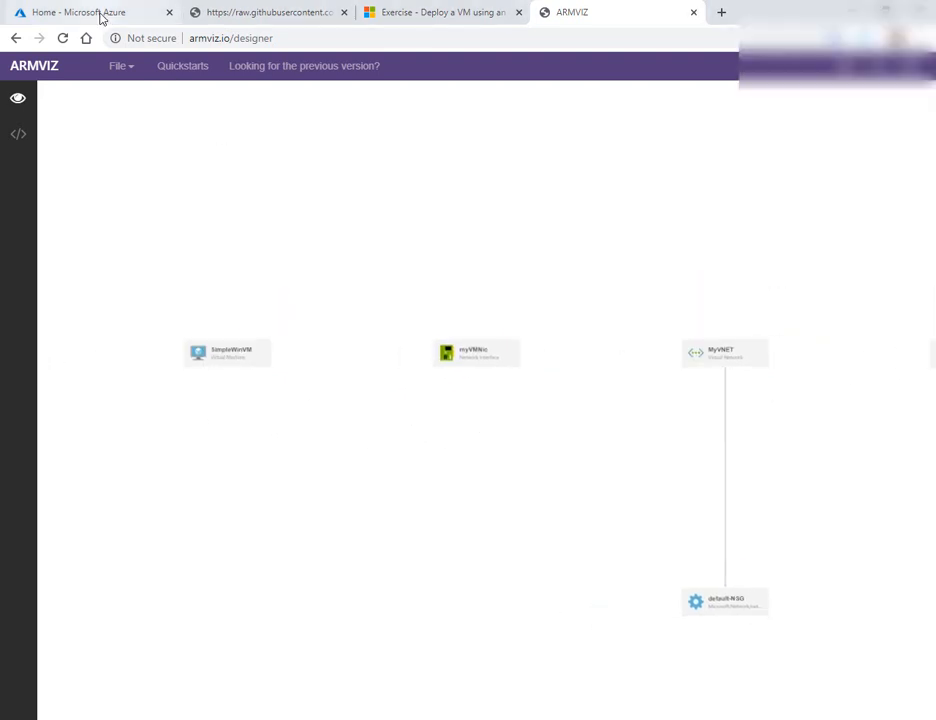
- In Cloud Shell, set the RESOURCEGROUP and LOCATION variables
{"action": "left_click", "coordinate": [76, 12]}
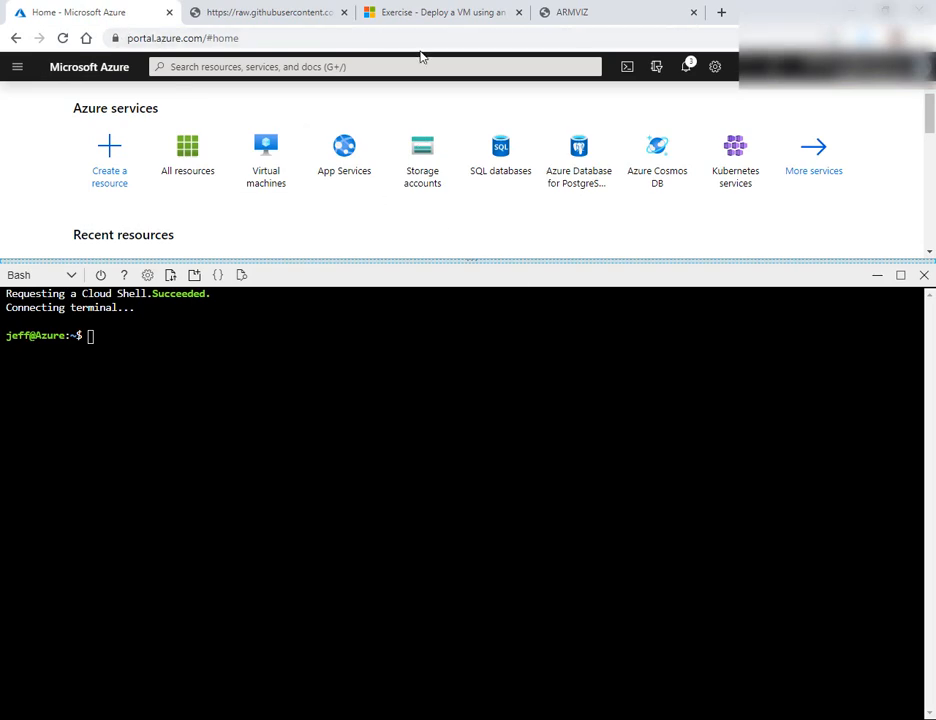
{"action": "left_click", "coordinate": [520, 12]}
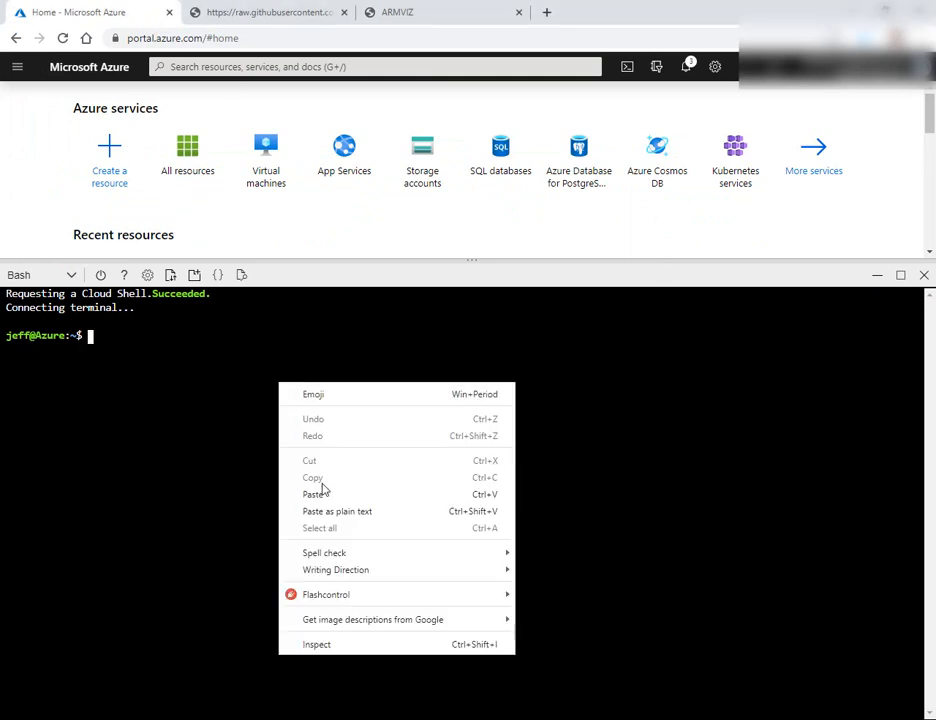
{"action": "left_click", "coordinate": [314, 494]}
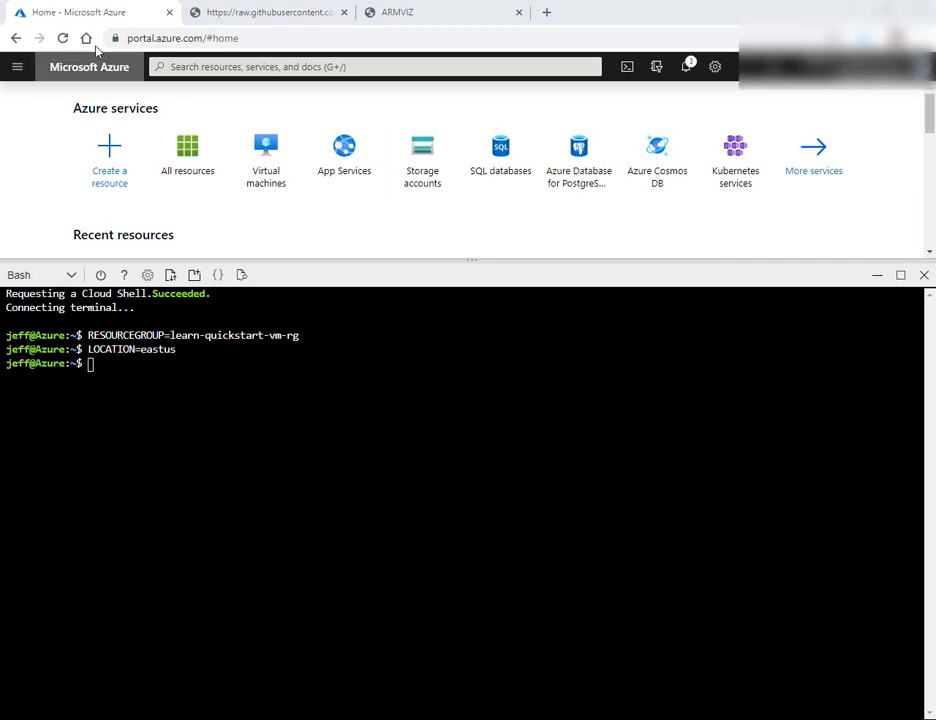
- Create the learn-quickstart-vm-rg resource group in eastus with az group create
{"action": "type", "text": "az group create --name $RESOURCEGROUP --location $LOCATION"}
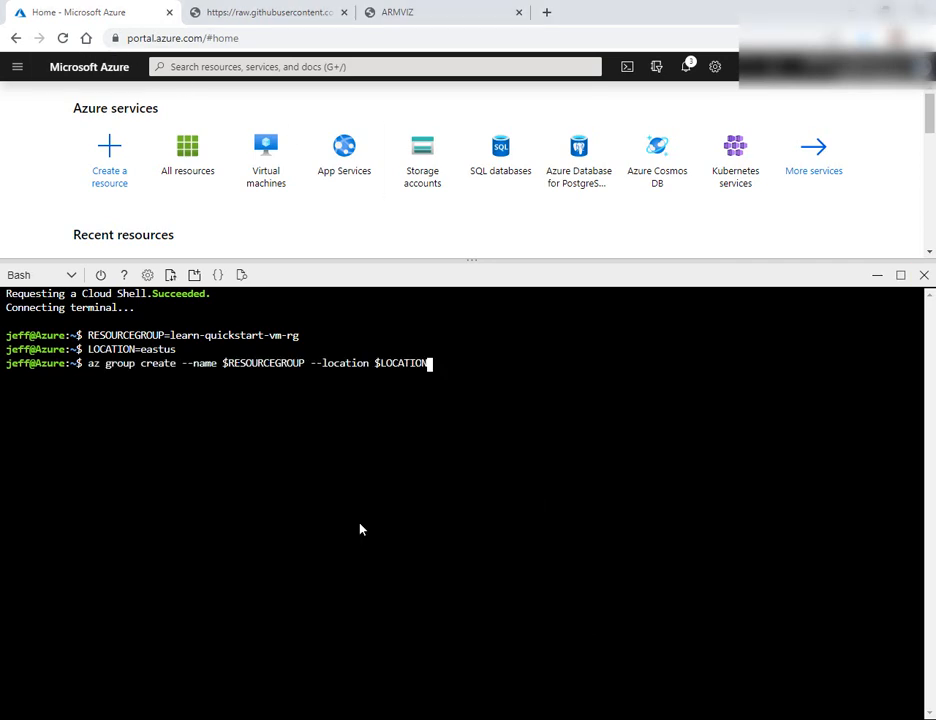
{"action": "key", "text": "Return"}
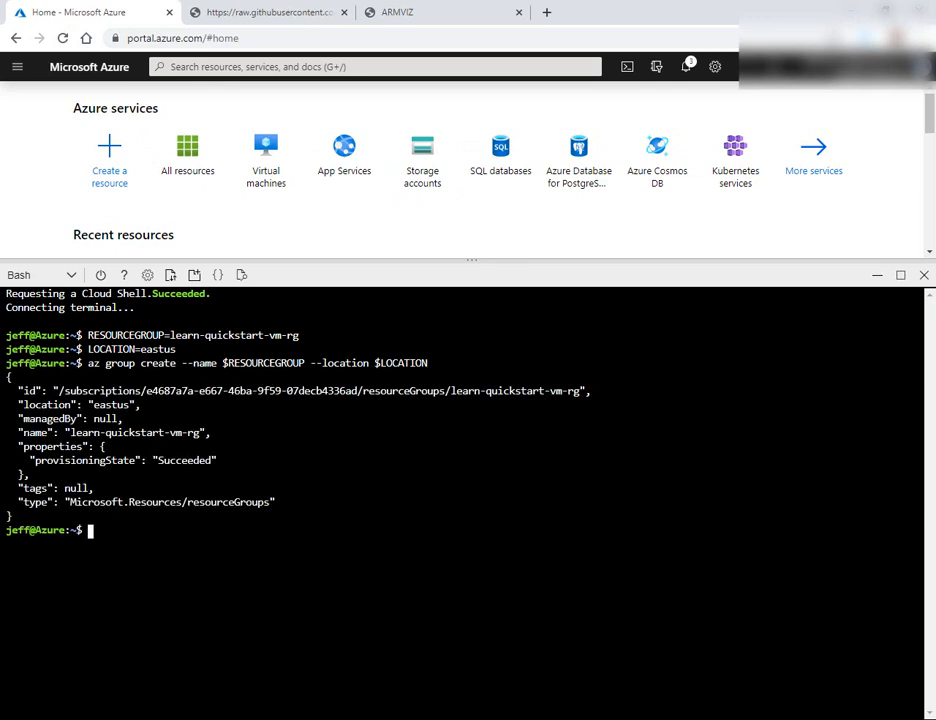
{"action": "type", "text": "USERNAME=azureuser"}
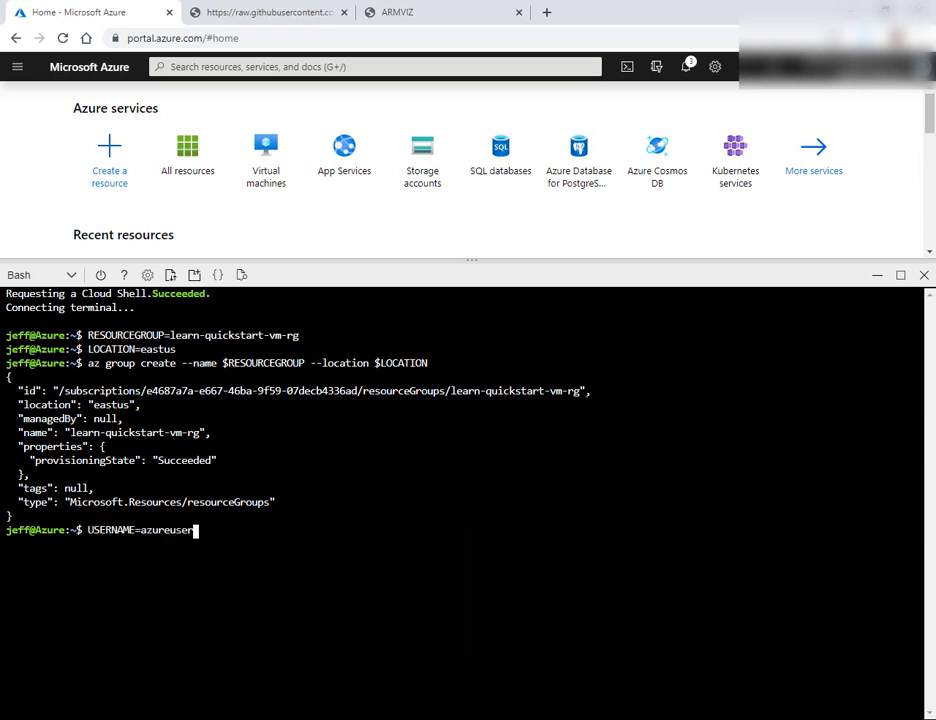
- Set USERNAME=azureuser plus the random PASSWORD and DNS_LABEL_PREFIX variables
{"action": "key", "text": "Return"}
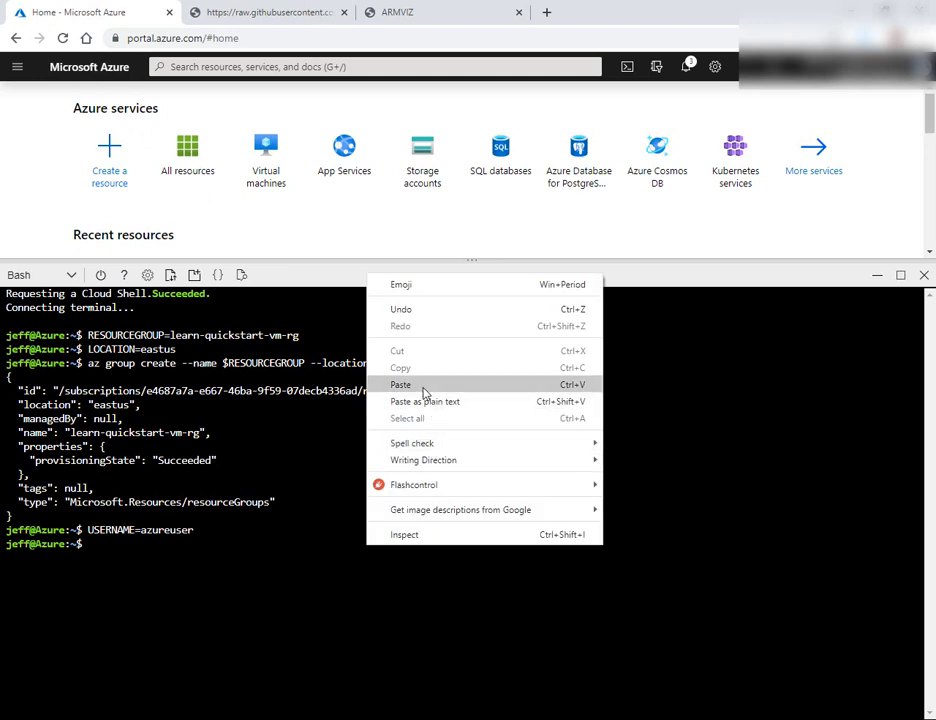
{"action": "left_click", "coordinate": [400, 384]}
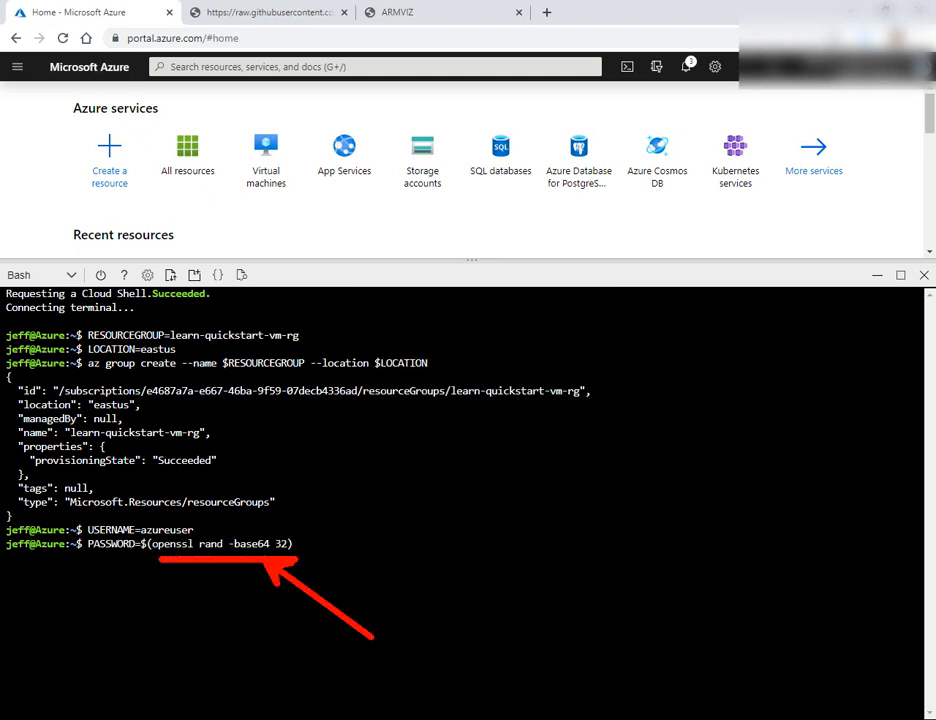
{"action": "key", "text": "Return"}
{"action": "type", "text": "DNS_LABEL_PREFIX=mydeployment-$RANDOM"}
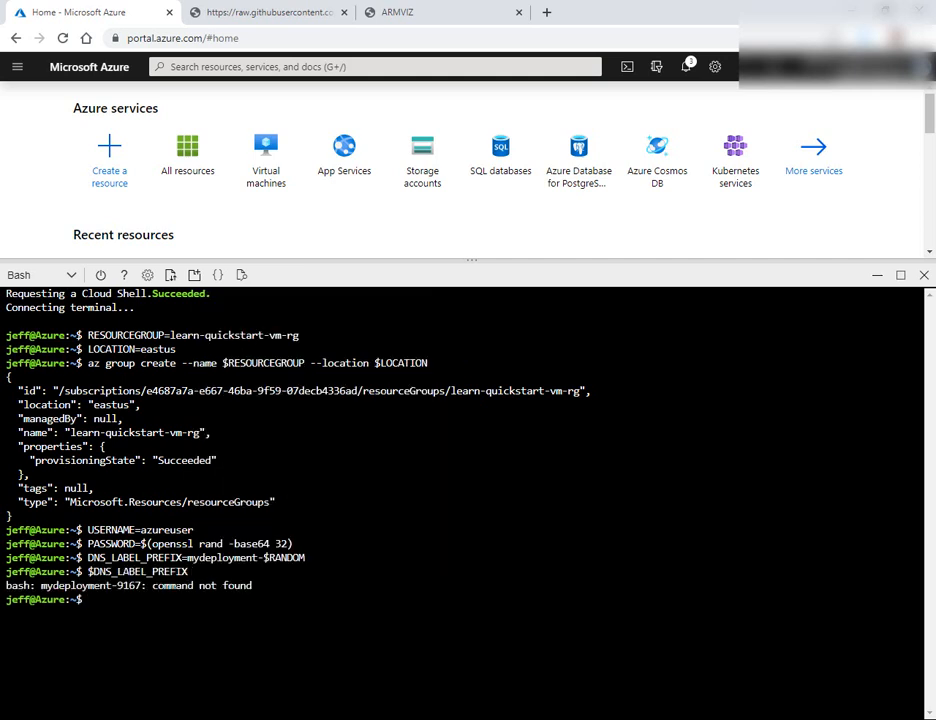
- Echo the DNS label prefix mydeployment-9167 and the generated password to confirm them
{"action": "type", "text": "echo $DNS_LABEL_PREFIX"}
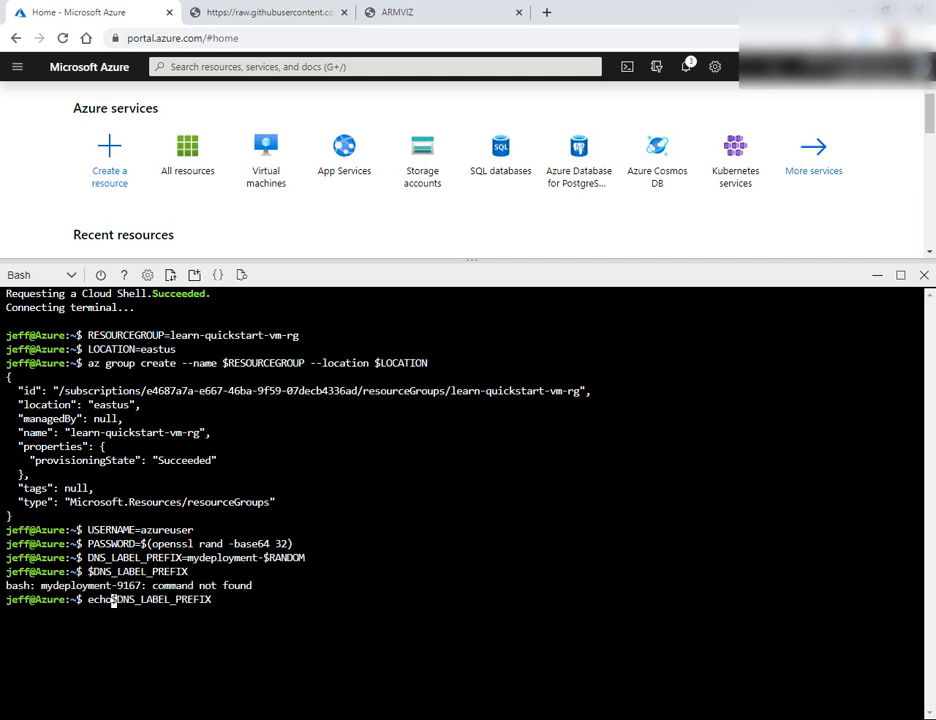
{"action": "key", "text": "Return"}
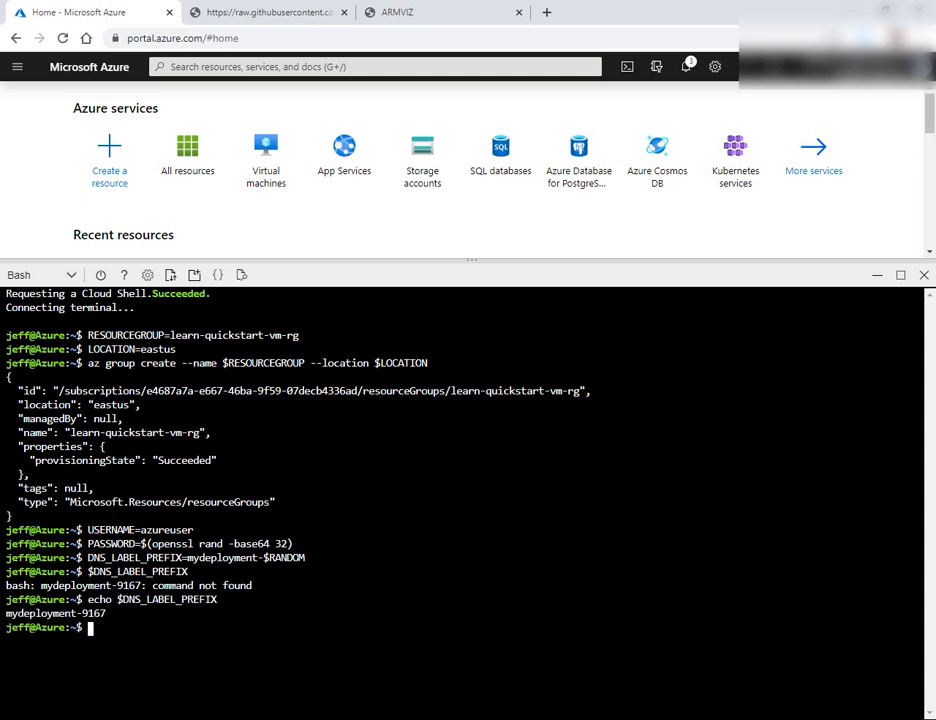
{"action": "type", "text": "echo"}
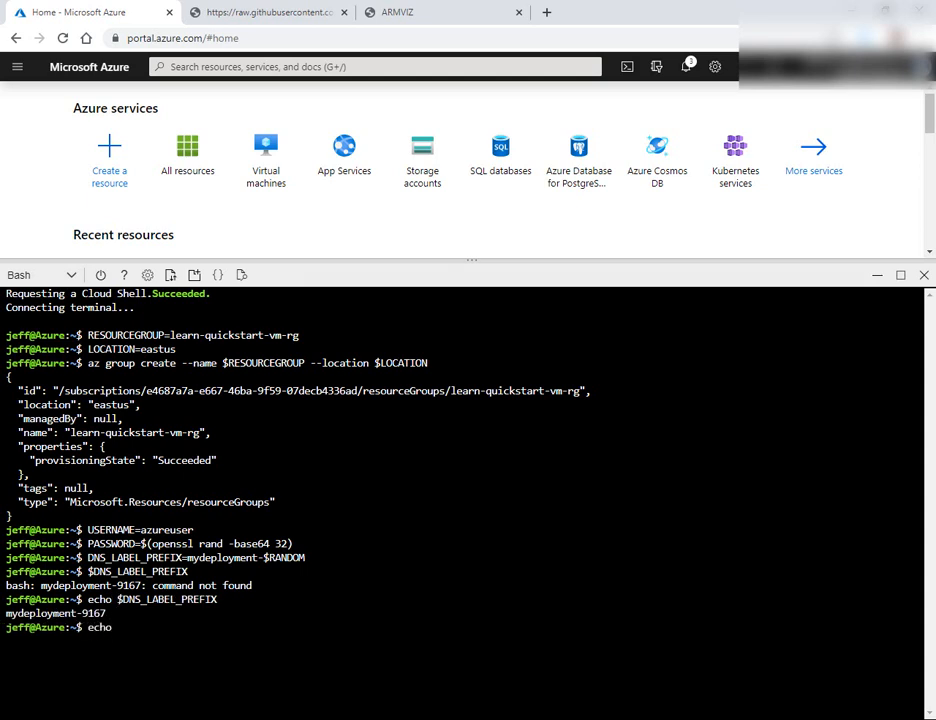
{"action": "type", "text": "$PASS"}
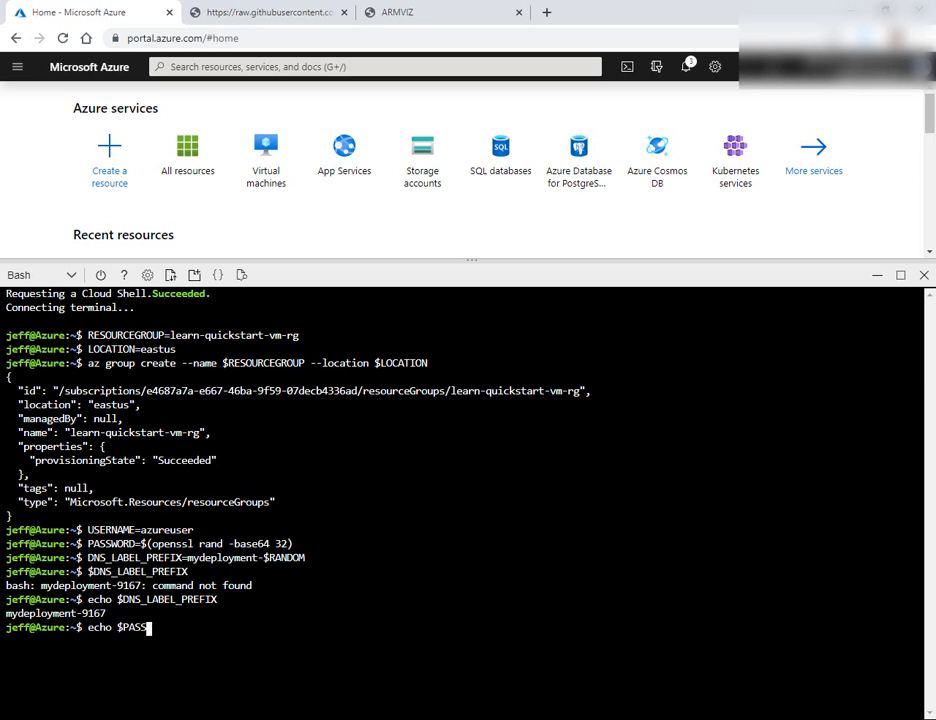
{"action": "key", "text": "Return"}
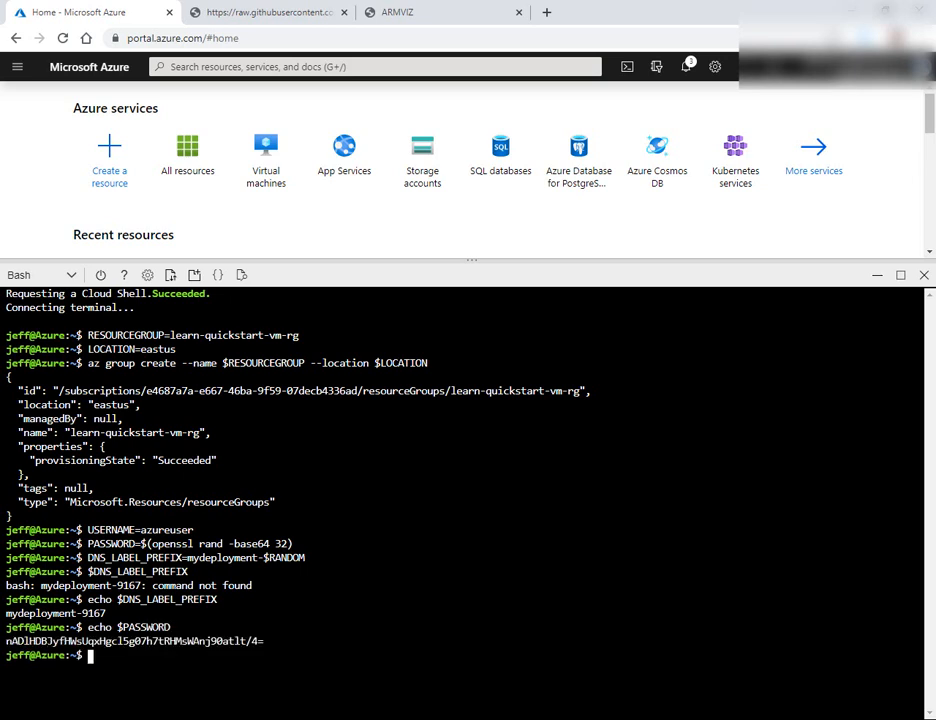
{"action": "left_click_drag", "start_coordinate": [4, 612], "coordinate": [264, 640]}
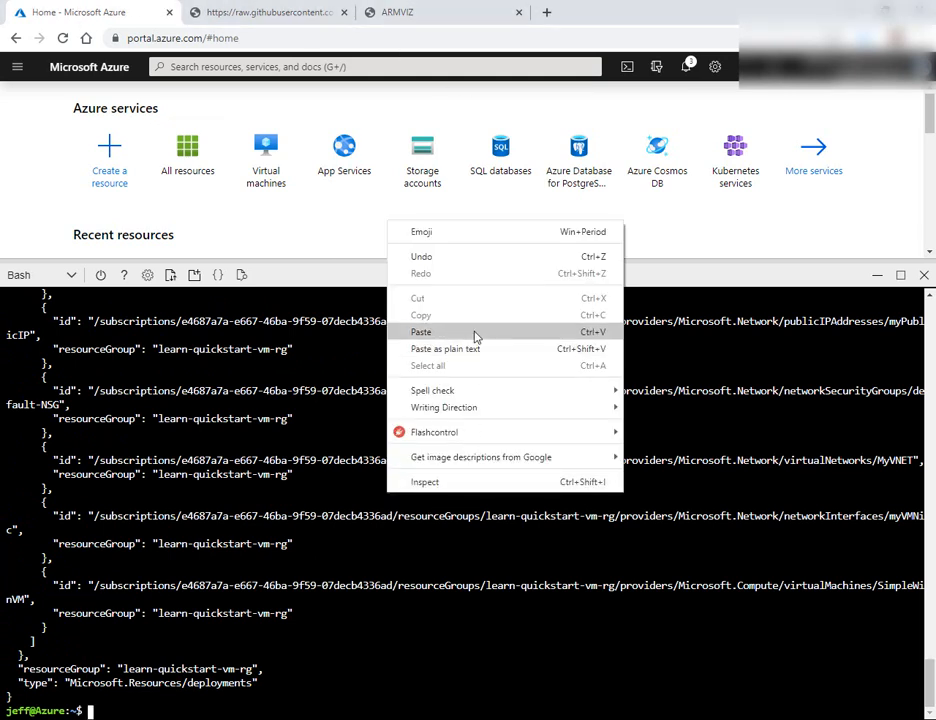
- Run az deployment group create for the 101-vm-simple-windows template into learn-quickstart-vm-rg until provisioning succeeds
{"action": "left_click", "coordinate": [420, 332]}
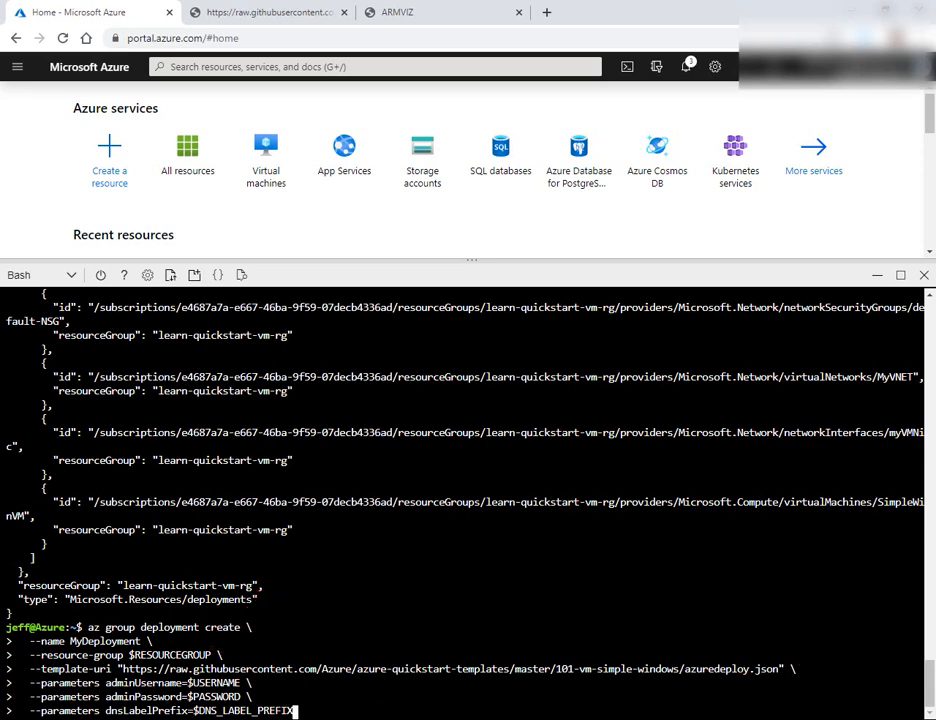
{"action": "key", "text": "Return"}
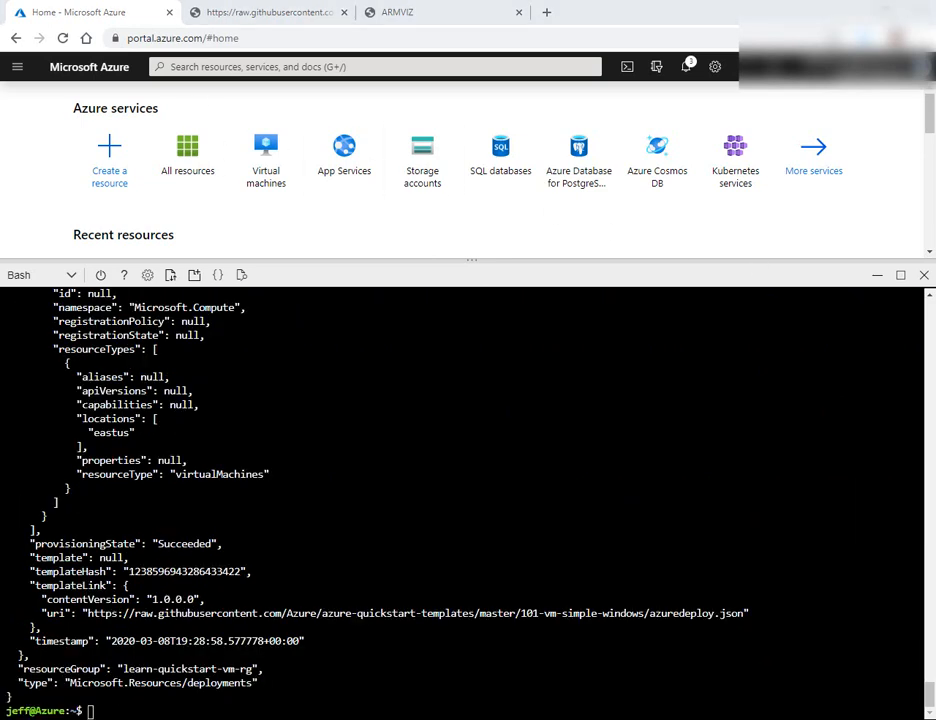
{"action": "type", "text": "az vm list \\"}
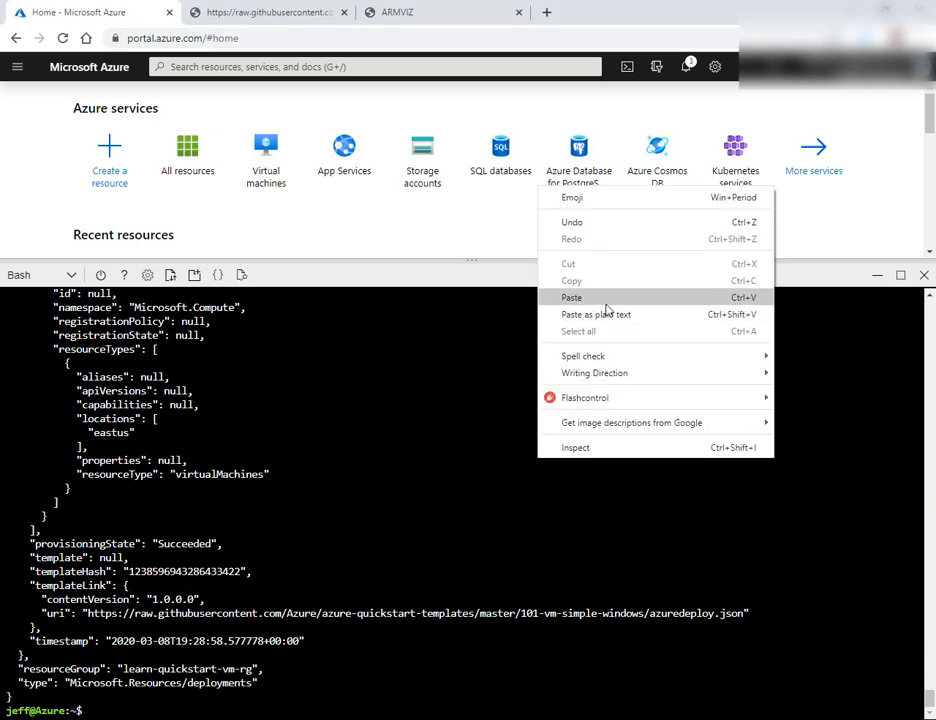
- List the resource group's VMs as a table showing SimpleWinVM in eastus, then return to the ARMVIZ diagram
{"action": "left_click", "coordinate": [572, 296]}
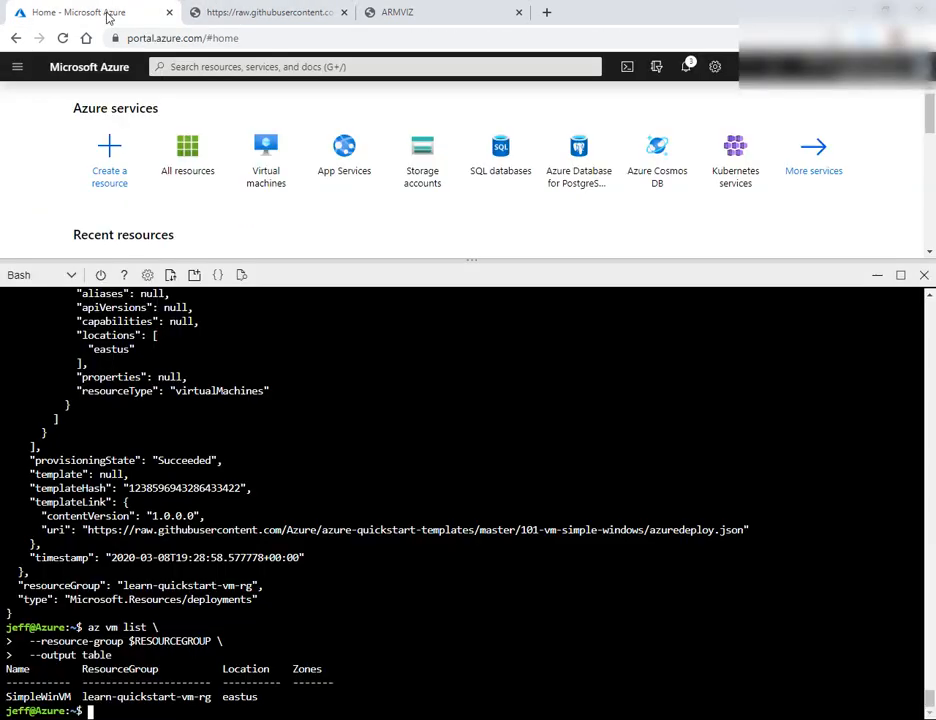
{"action": "mouse_move", "coordinate": [660, 246]}
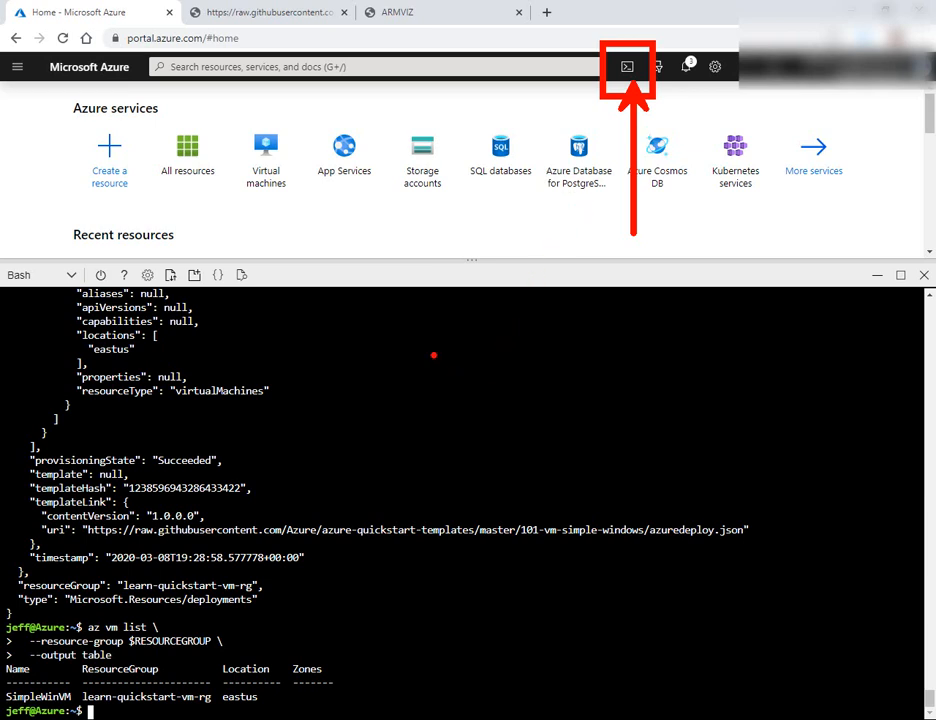
{"action": "left_click", "coordinate": [420, 12]}
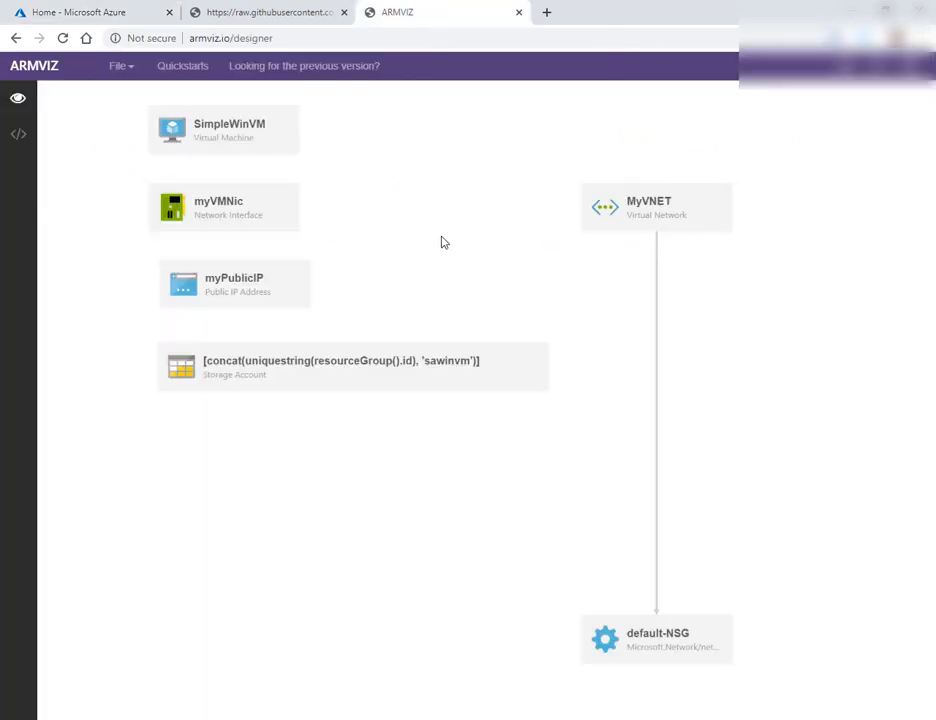